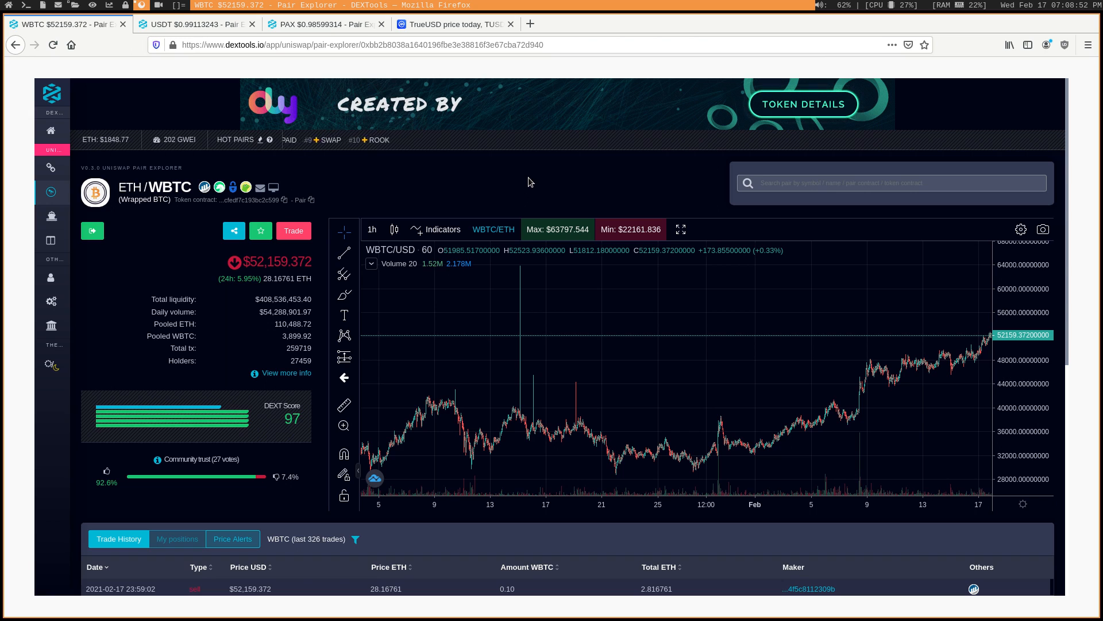
mouse_move(574, 322)
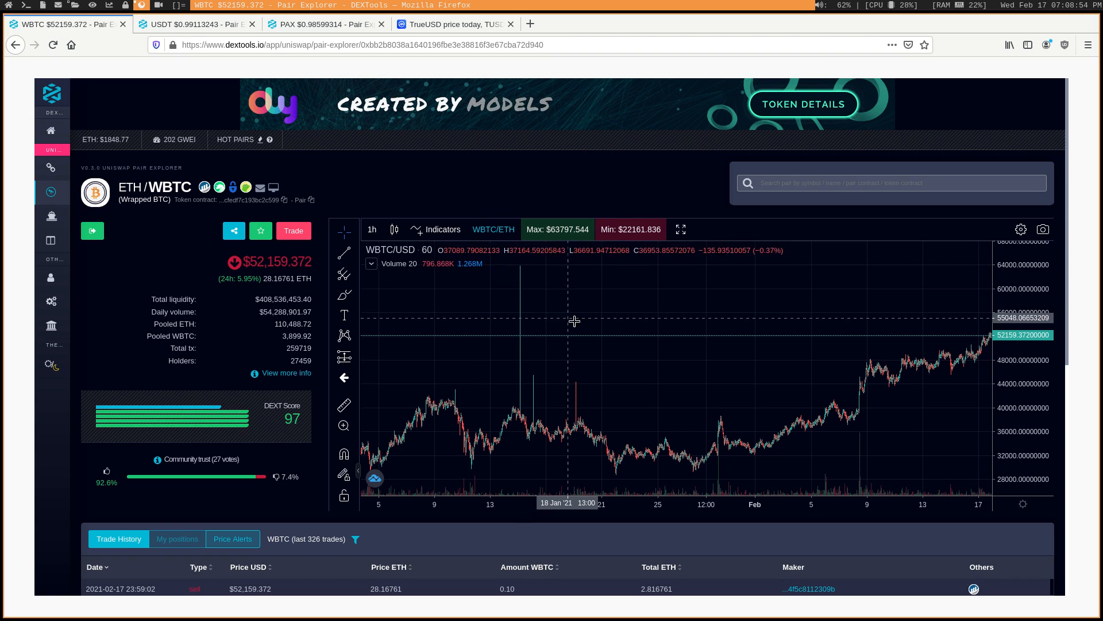
mouse_move(625, 359)
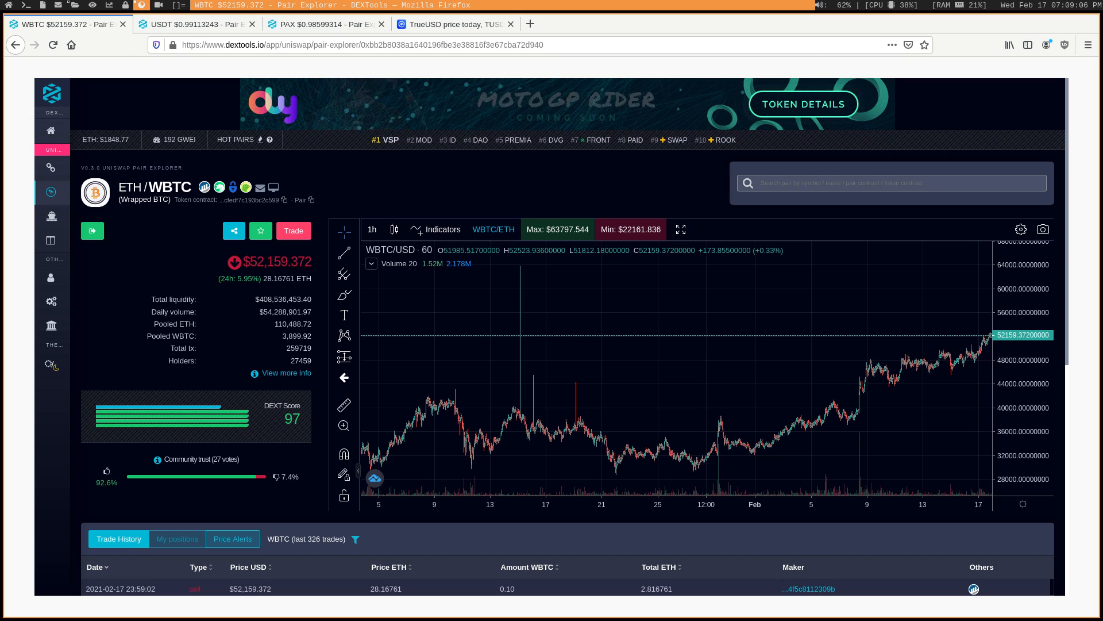
mouse_move(594, 375)
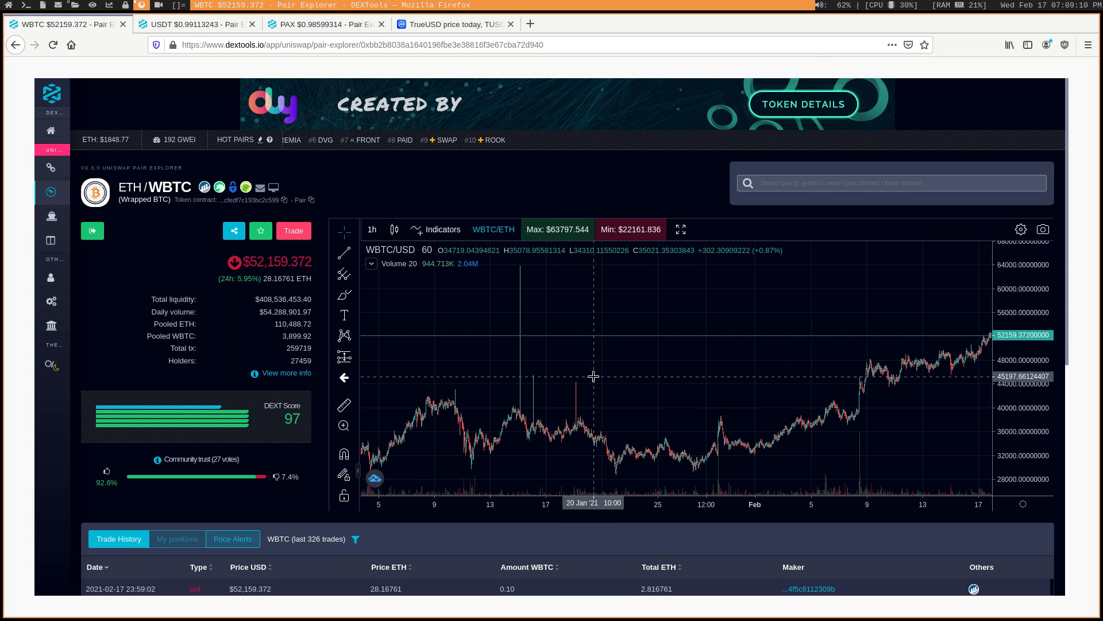
mouse_move(562, 410)
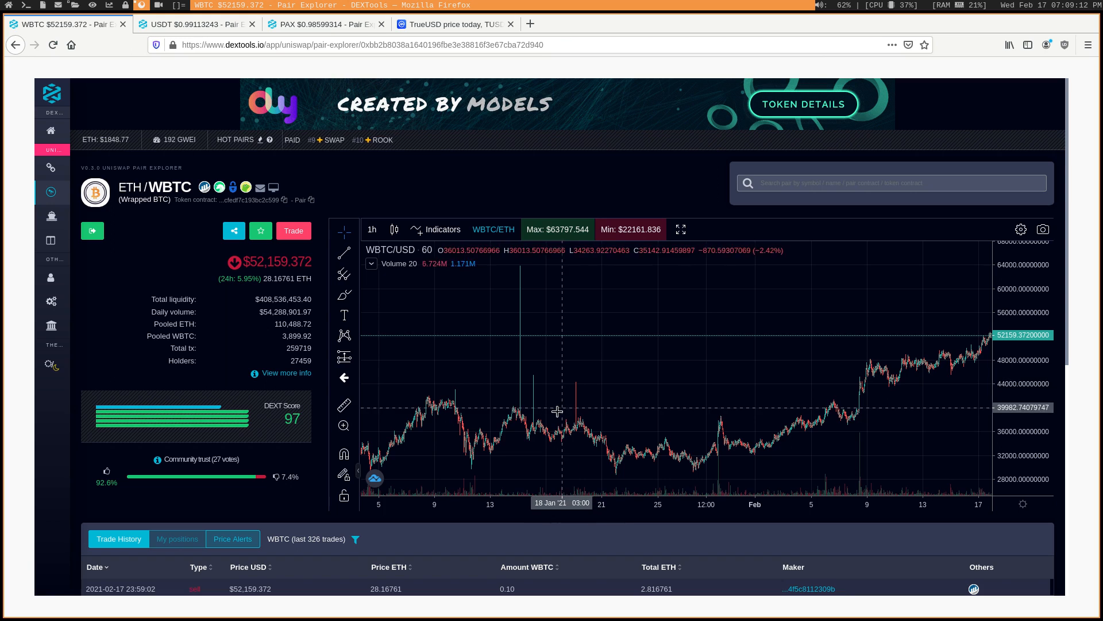
mouse_move(549, 441)
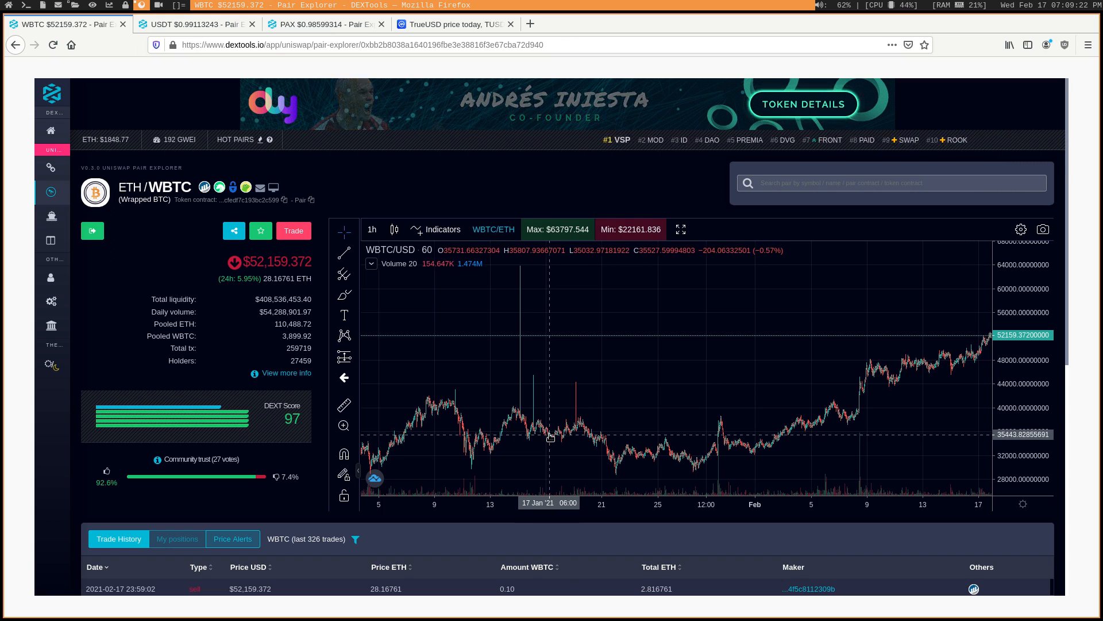
mouse_move(991, 337)
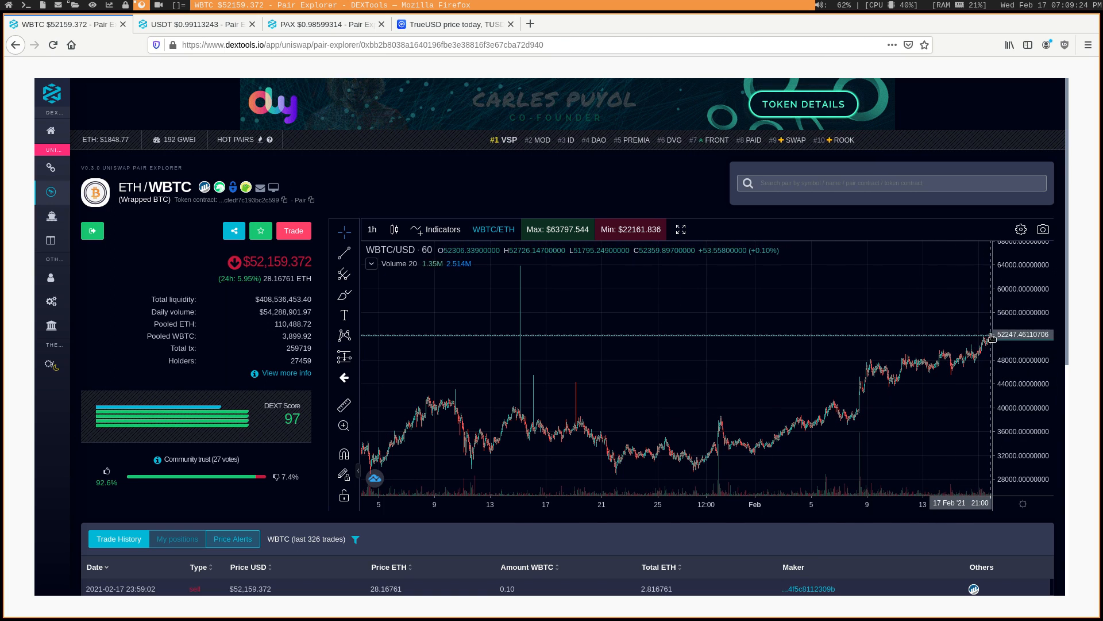
mouse_move(899, 266)
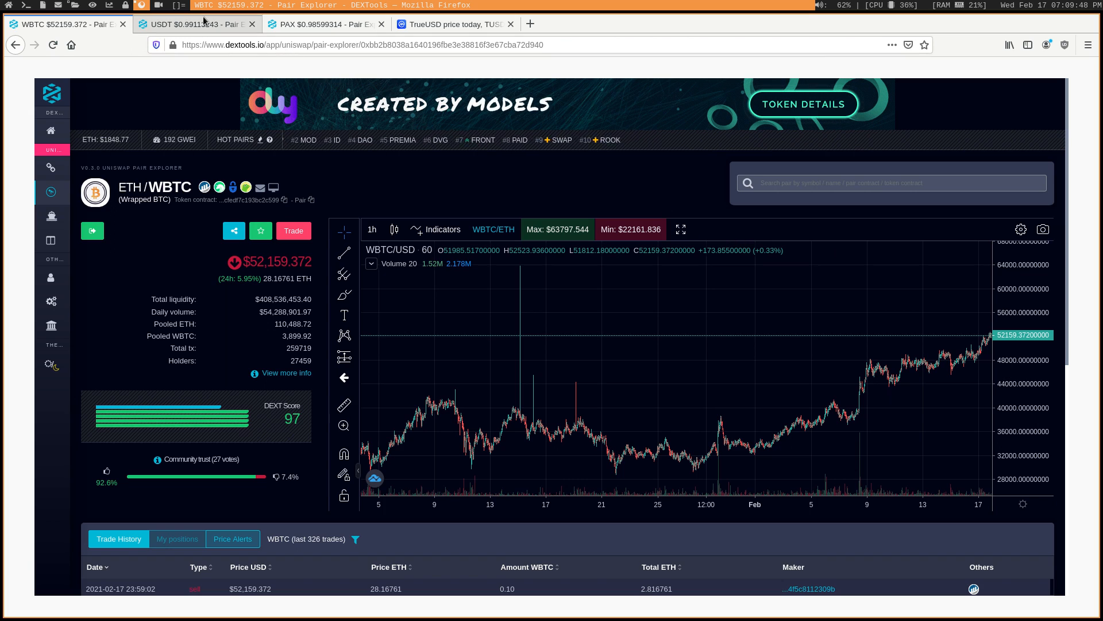
- Bring up the DAI/USDT pair explorer with its price trace flat just under $1
left_click(194, 24)
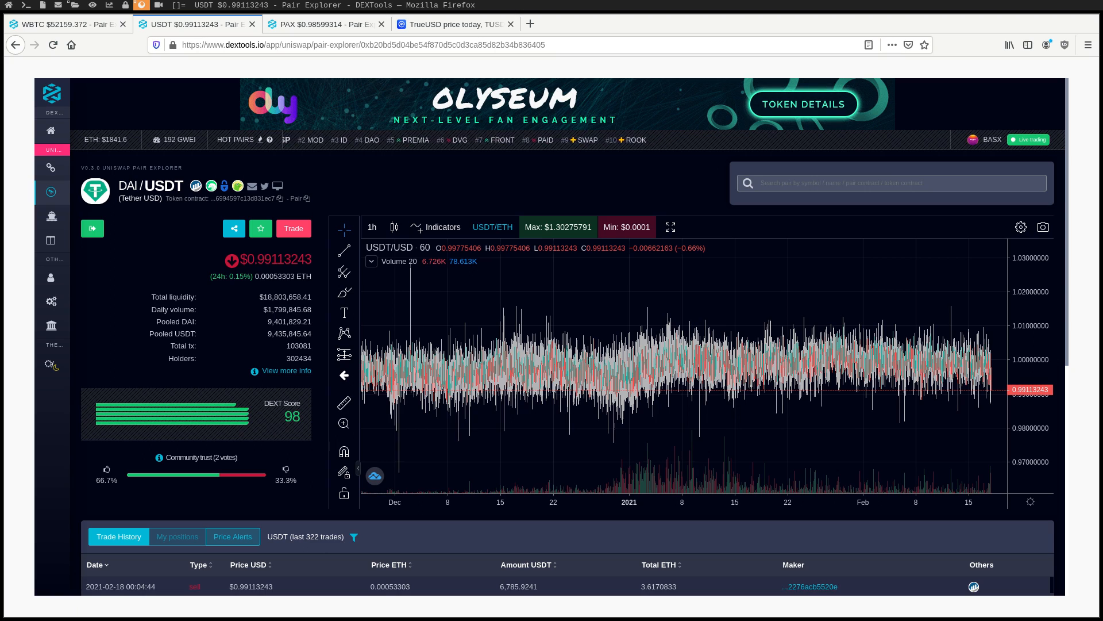
mouse_move(584, 328)
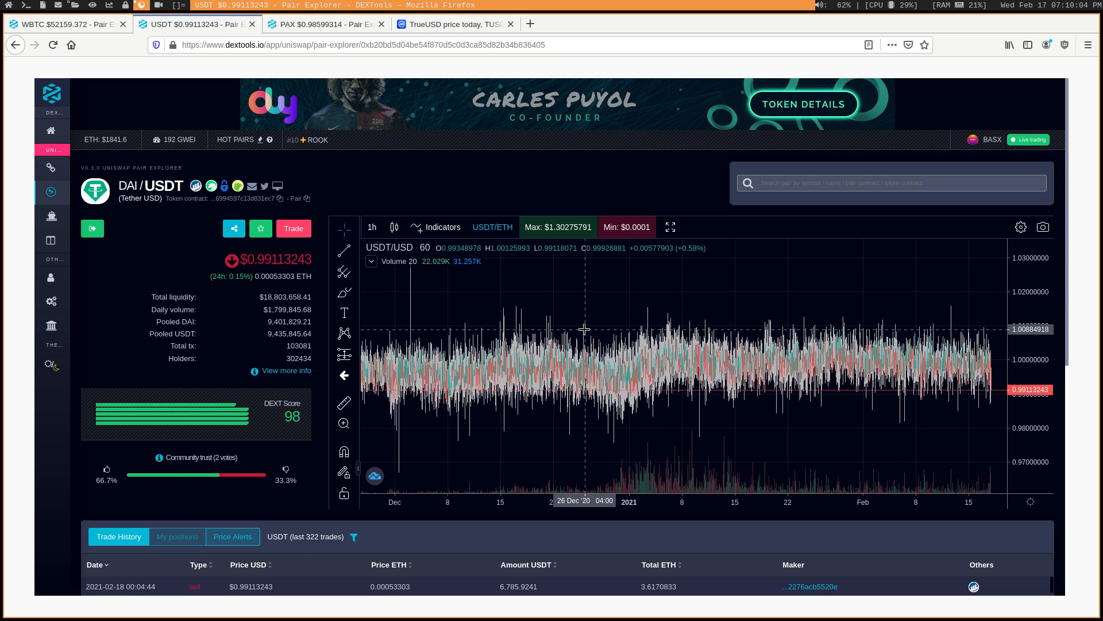
mouse_move(580, 336)
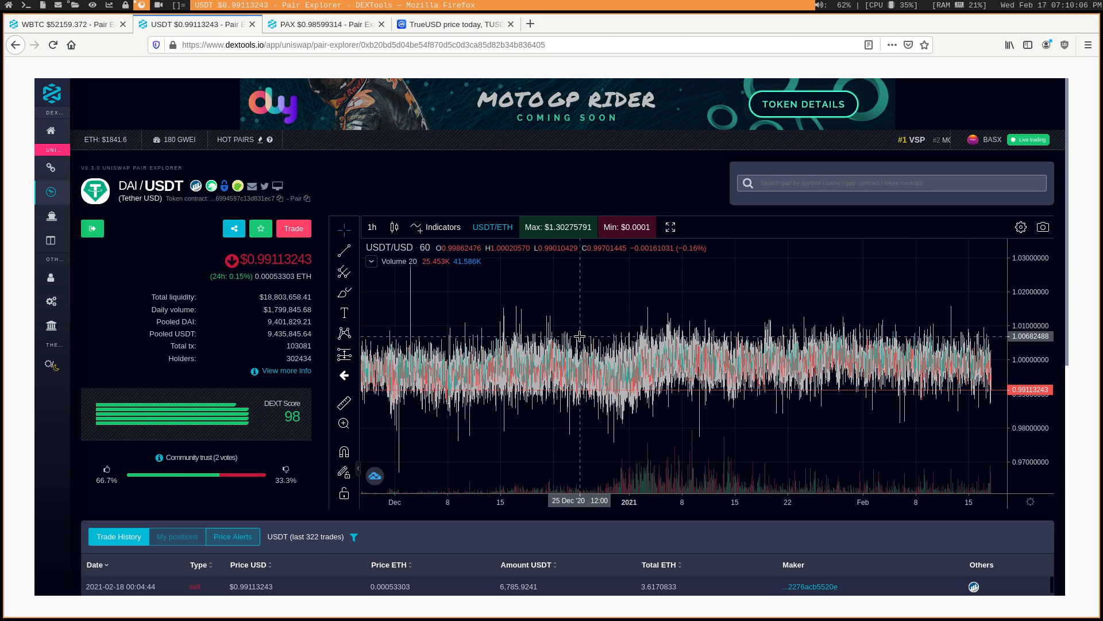
mouse_move(593, 360)
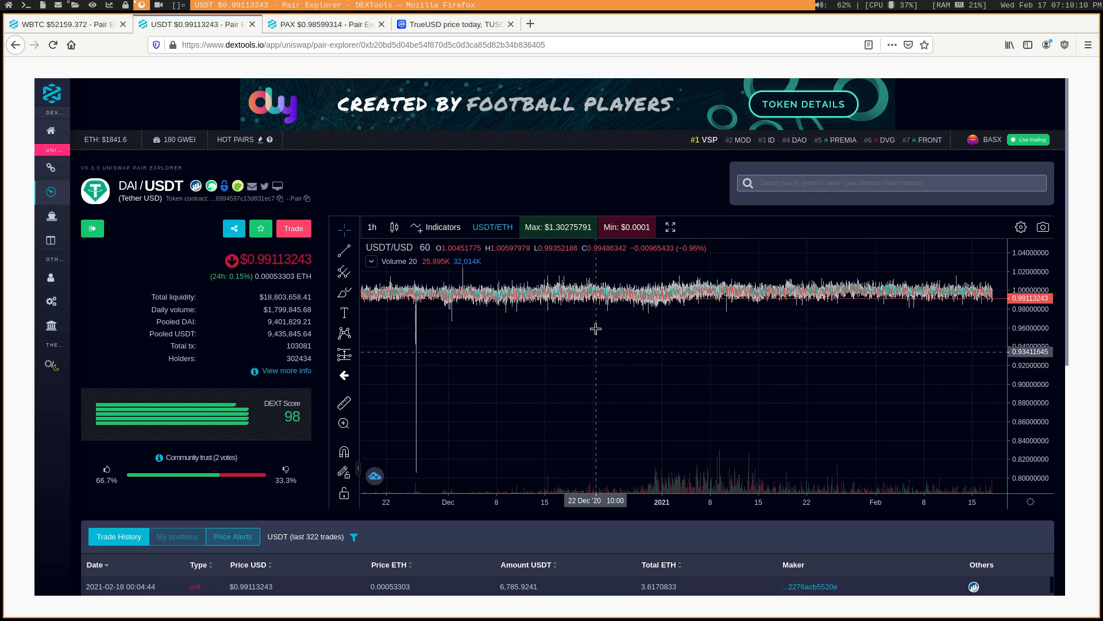
mouse_move(491, 374)
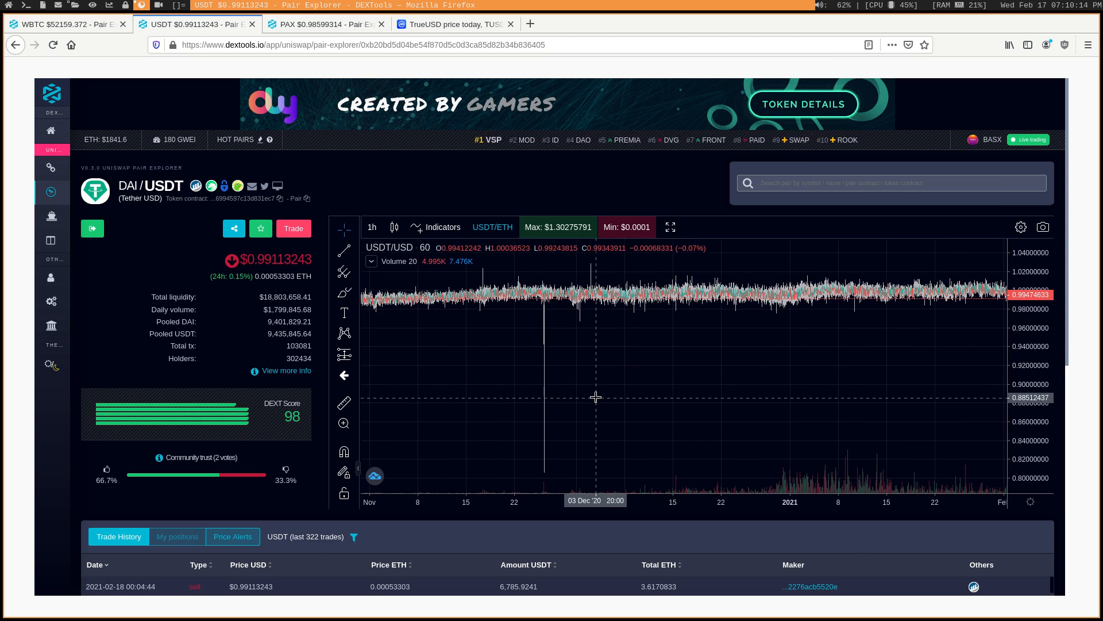
mouse_move(560, 451)
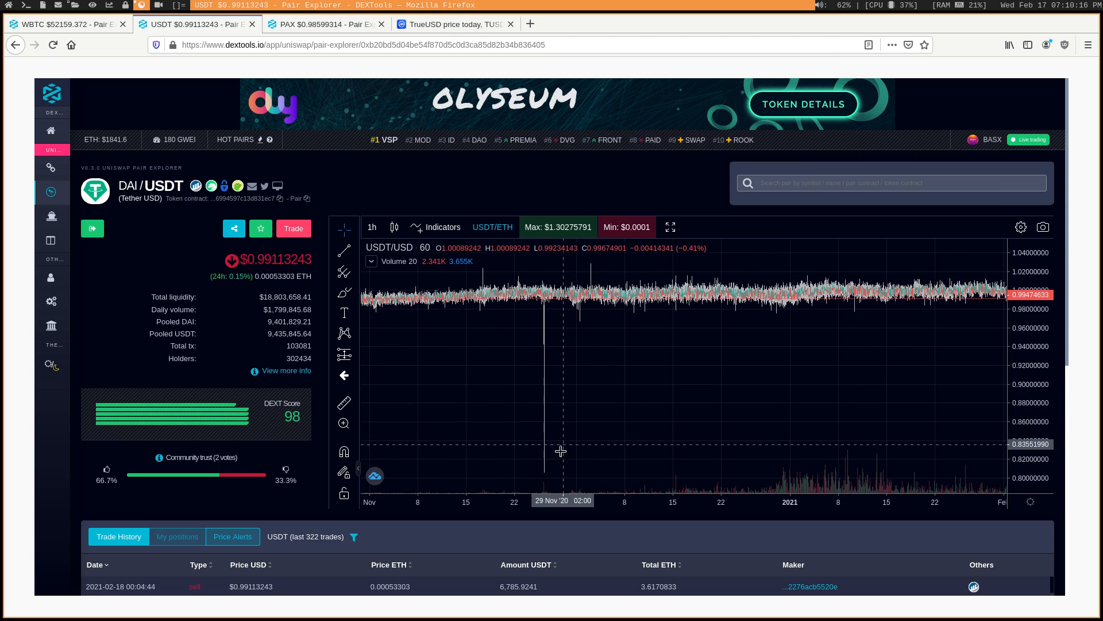
mouse_move(556, 464)
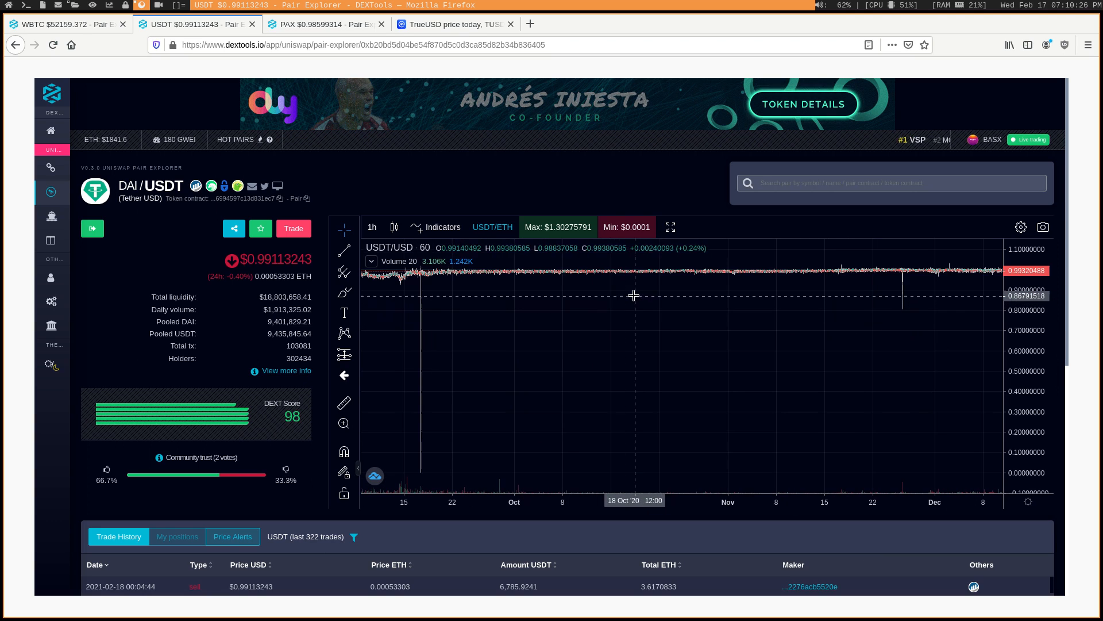
mouse_move(521, 275)
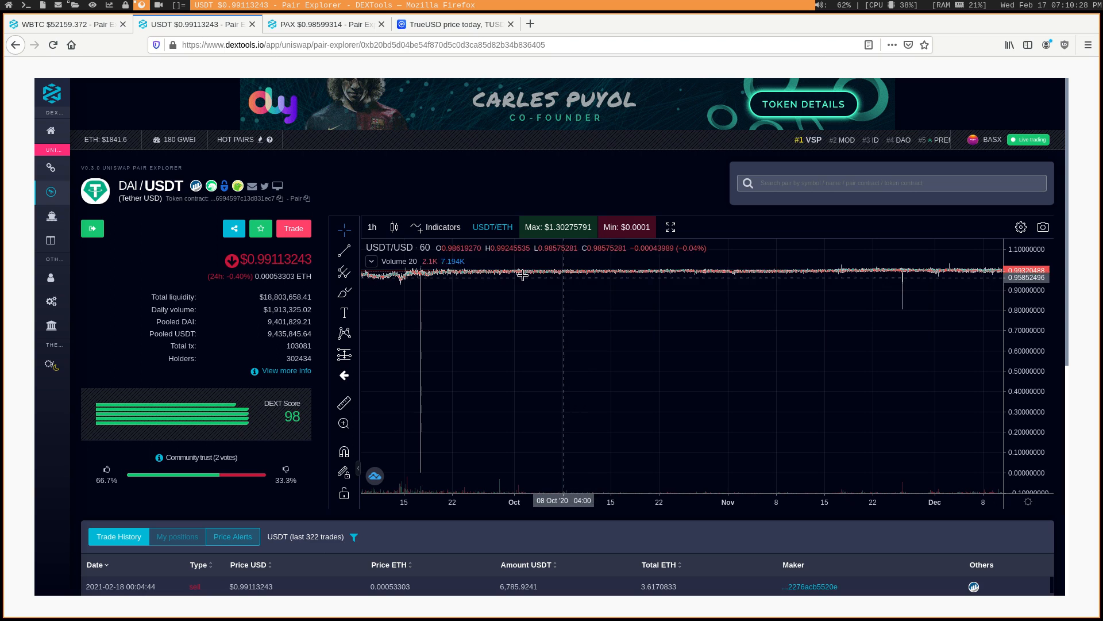
mouse_move(531, 277)
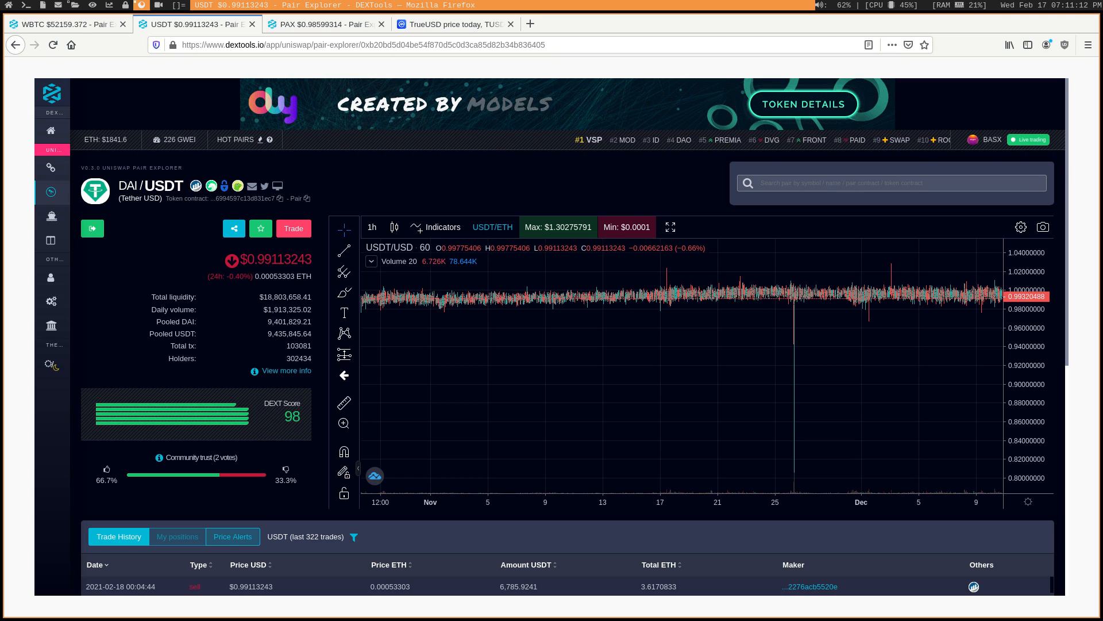
mouse_move(755, 322)
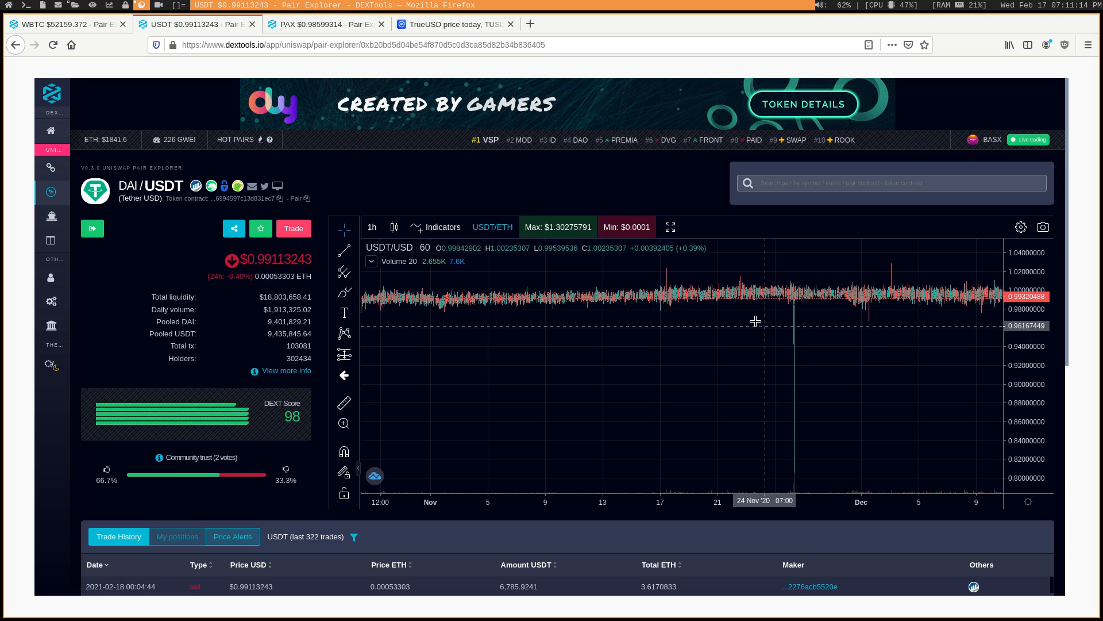
mouse_move(566, 275)
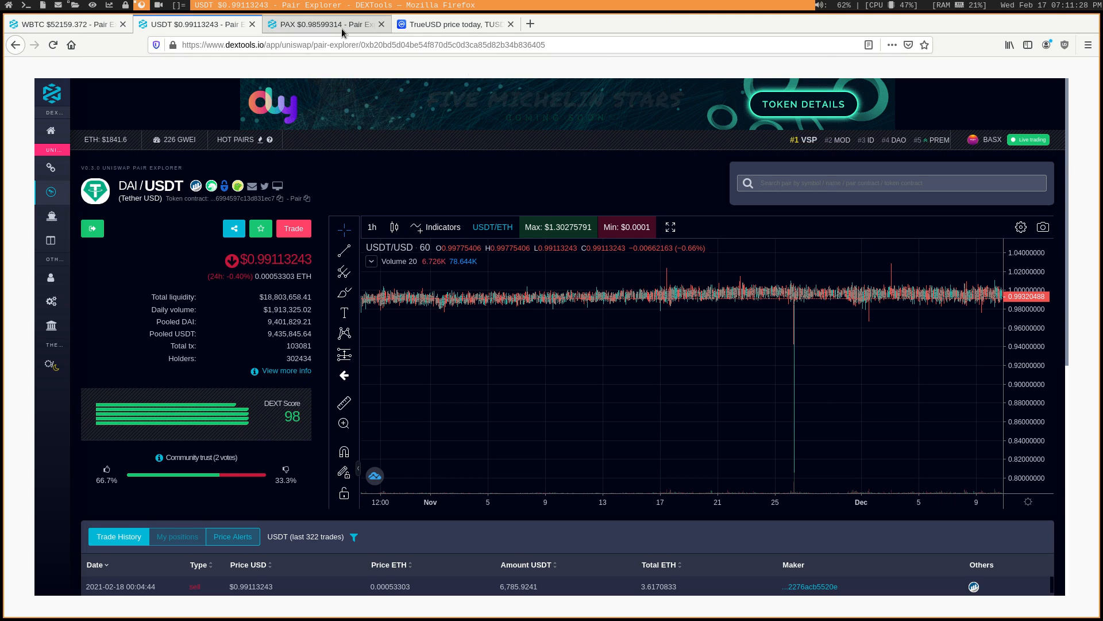
- Bring up the ETH/PAX pair explorer showing Paxos Standard near $0.986
left_click(324, 24)
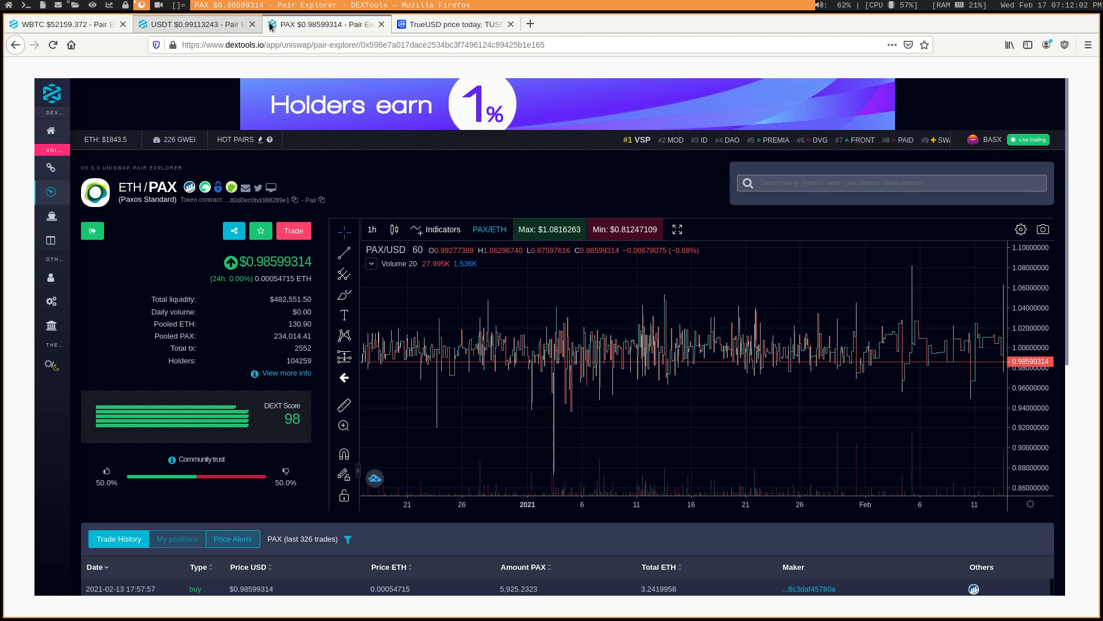
- Show the TrueUSD CoinMarketCap page with its 3-month chart around $1.0000
left_click(454, 24)
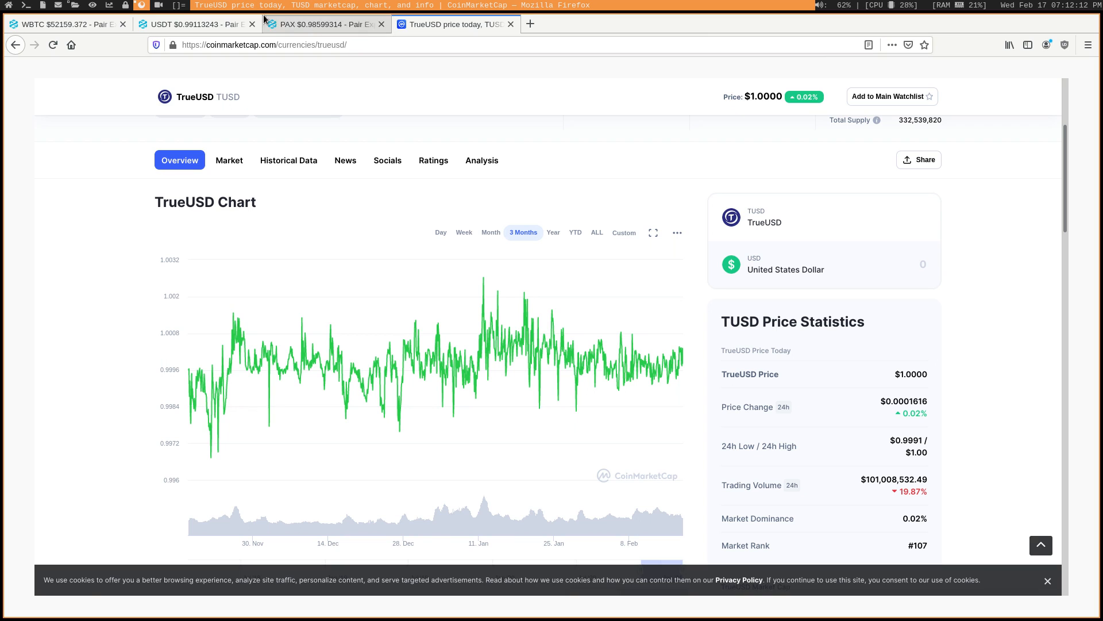
- Return to the ETH/WBTC pair explorer showing Wrapped BTC at $52,159.372
left_click(63, 23)
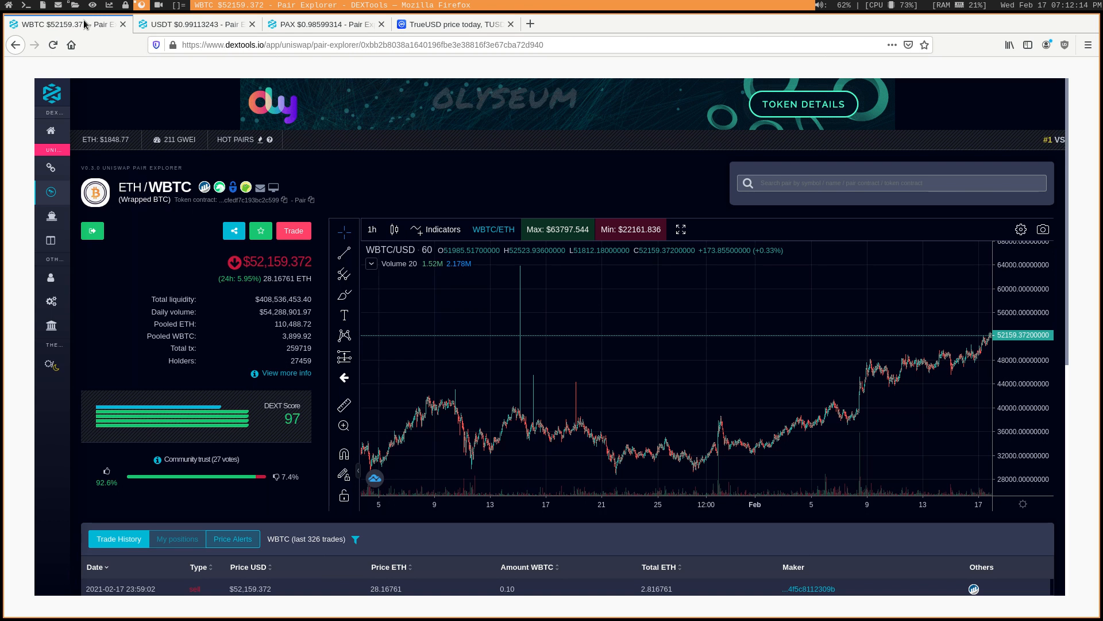
mouse_move(63, 24)
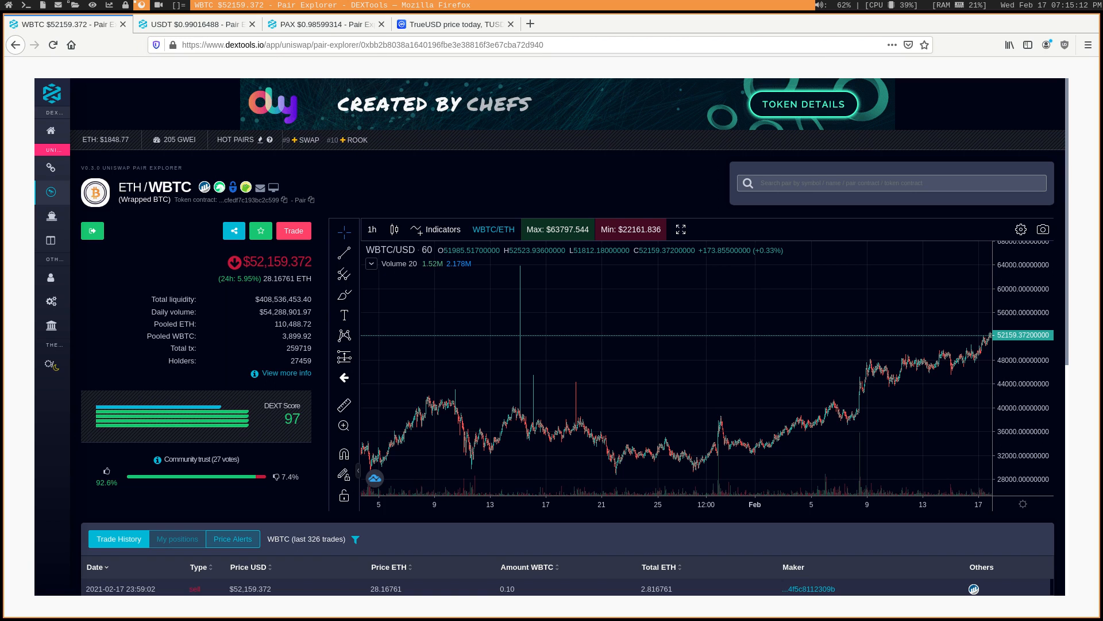
left_click(190, 24)
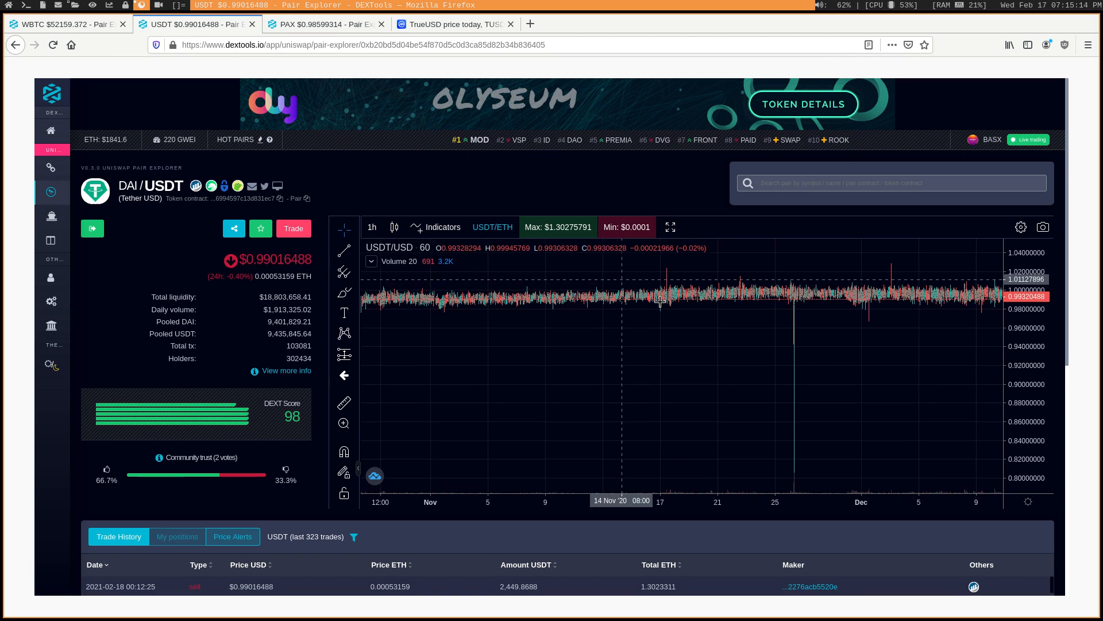
mouse_move(665, 295)
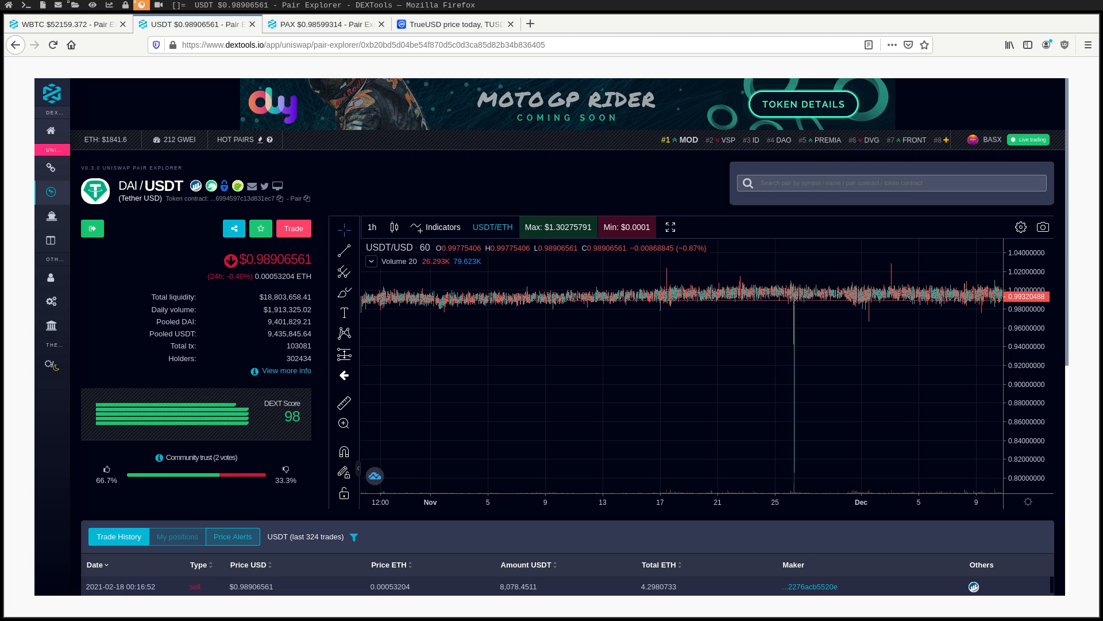
left_click(63, 24)
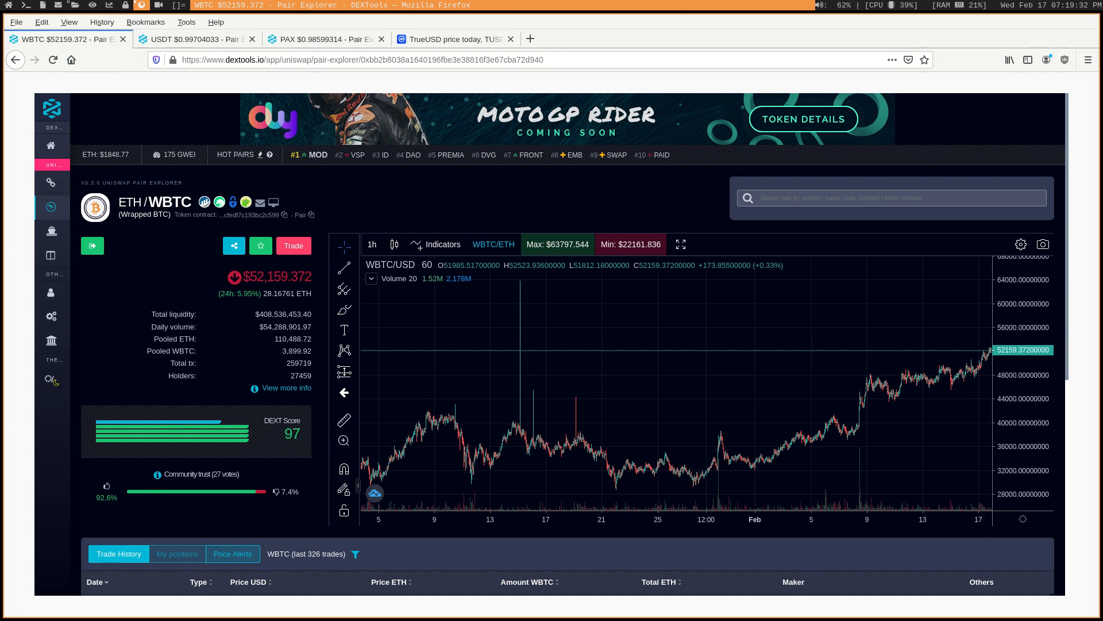
scroll("down", 3)
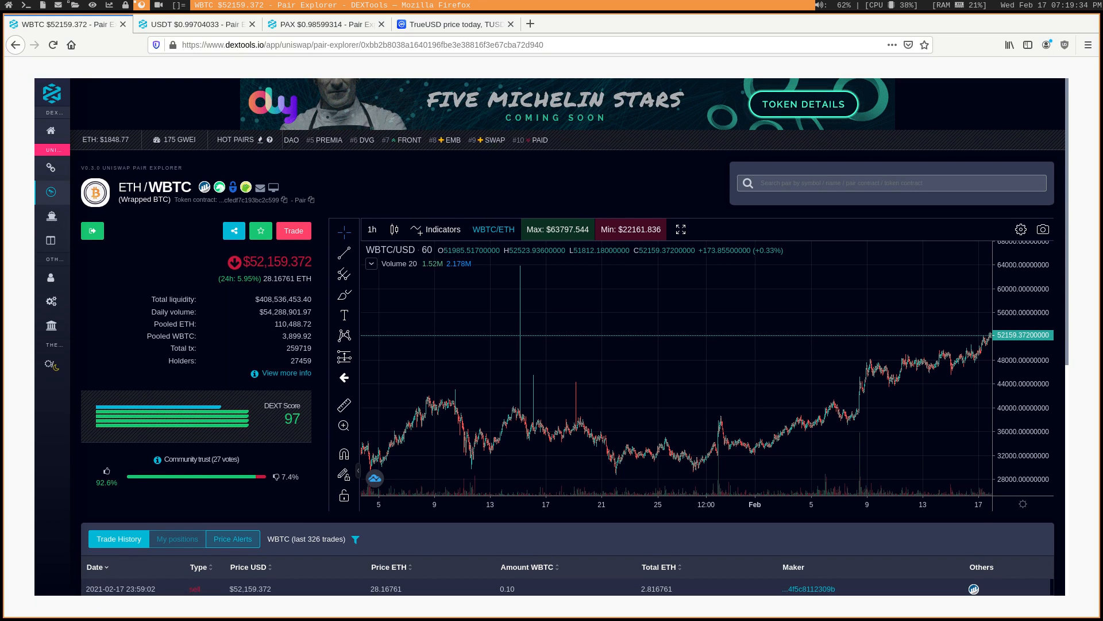